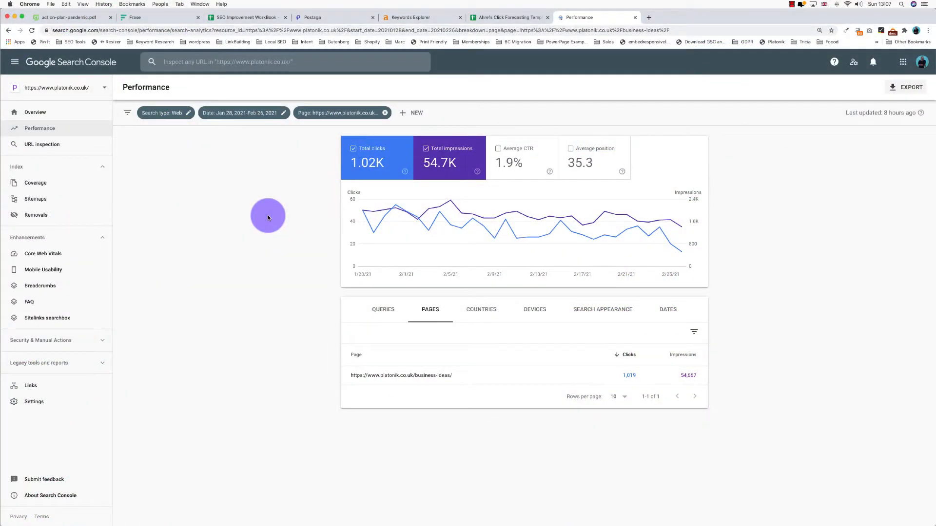
mouse_move(459, 378)
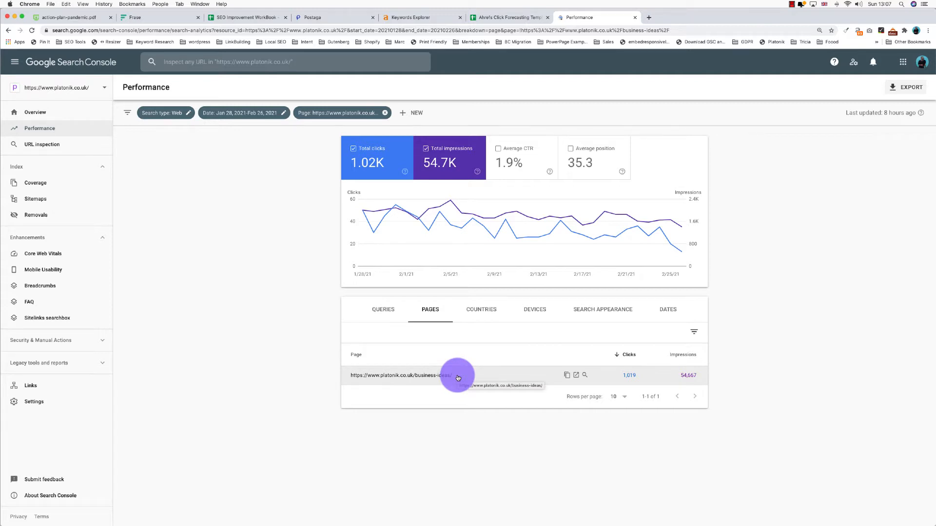
Switch from Search Console to the Ahrefs Keywords Explorer tab with 'business' entered.
left_click(422, 17)
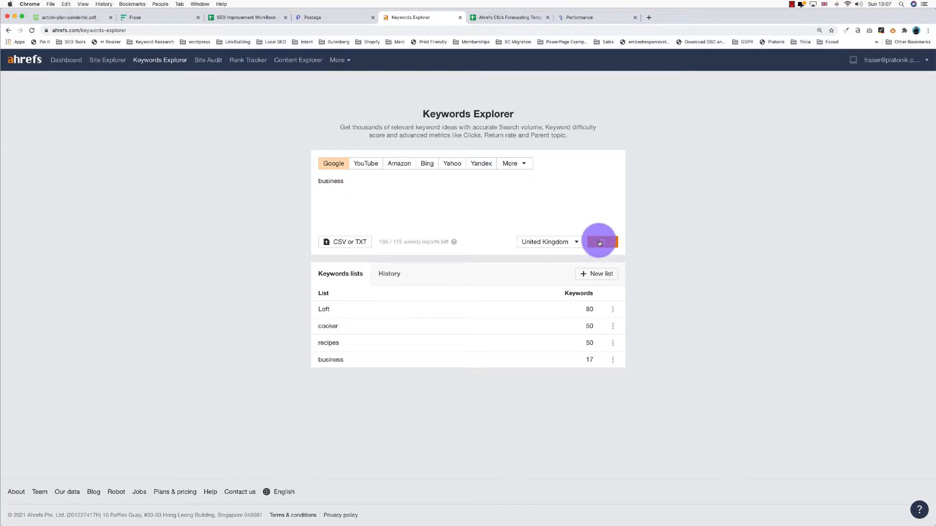
Search 'business' and show phrase-match ideas grouped by parent topic.
left_click(599, 243)
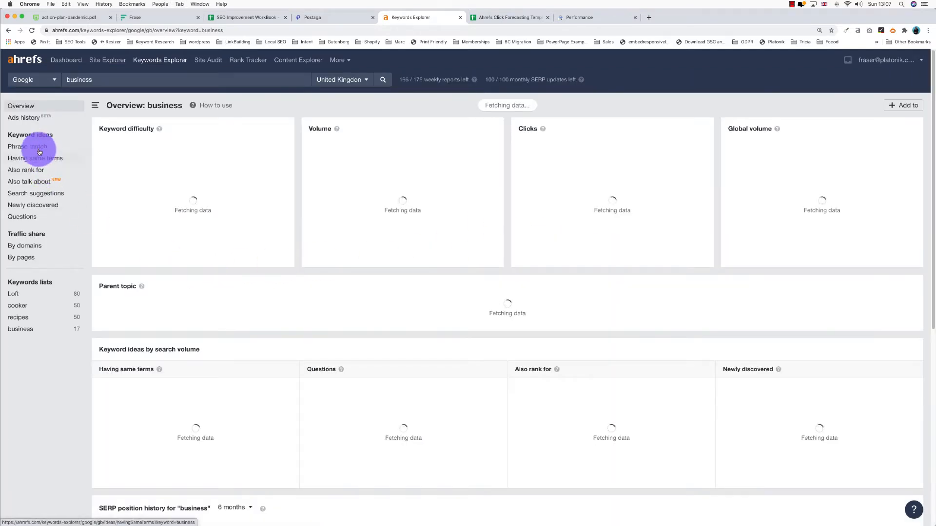
left_click(28, 146)
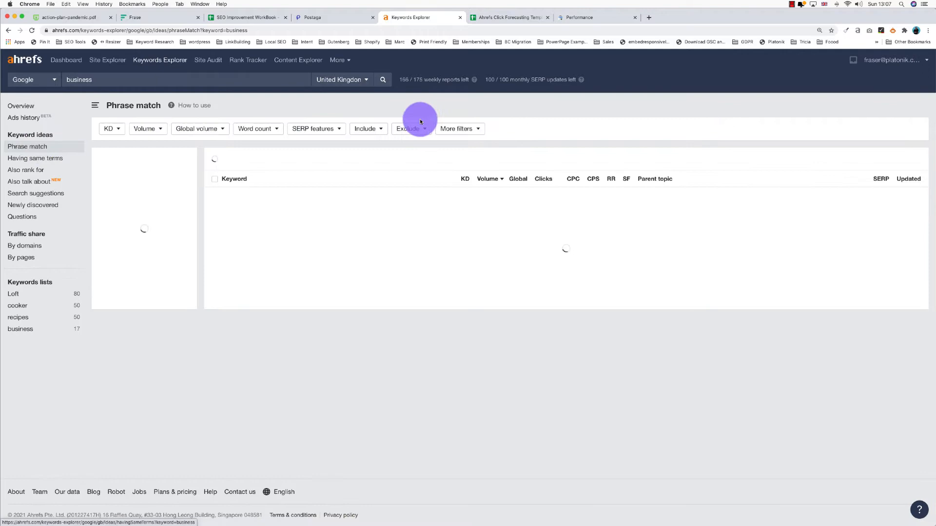
left_click(147, 159)
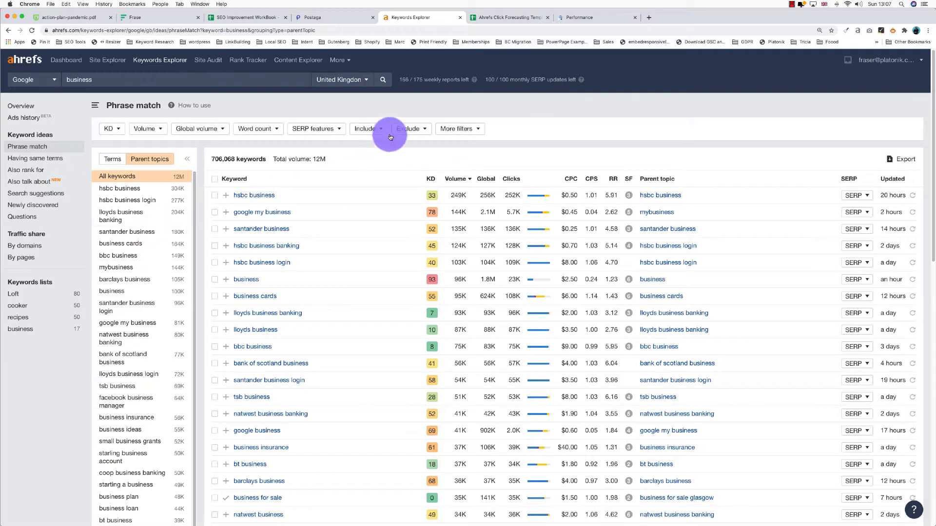
Filter to keywords including any of the word list (deal, sale, ebay, amazon, offer…).
left_click(366, 129)
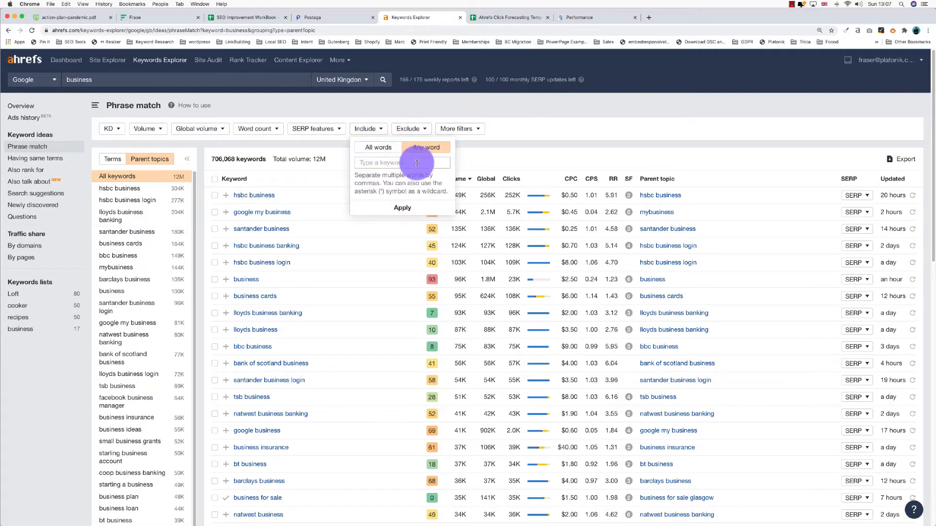
type("deal, sale, ebay, amazon, offer")
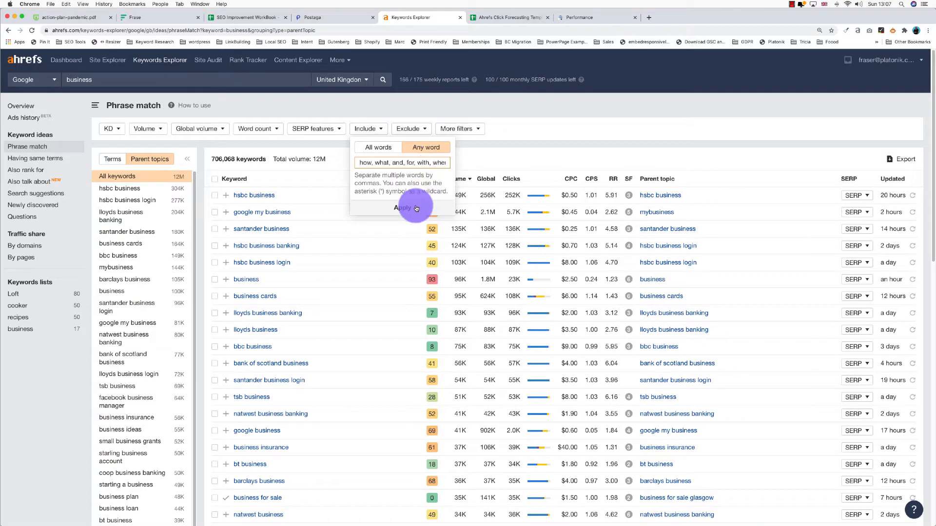
left_click(403, 208)
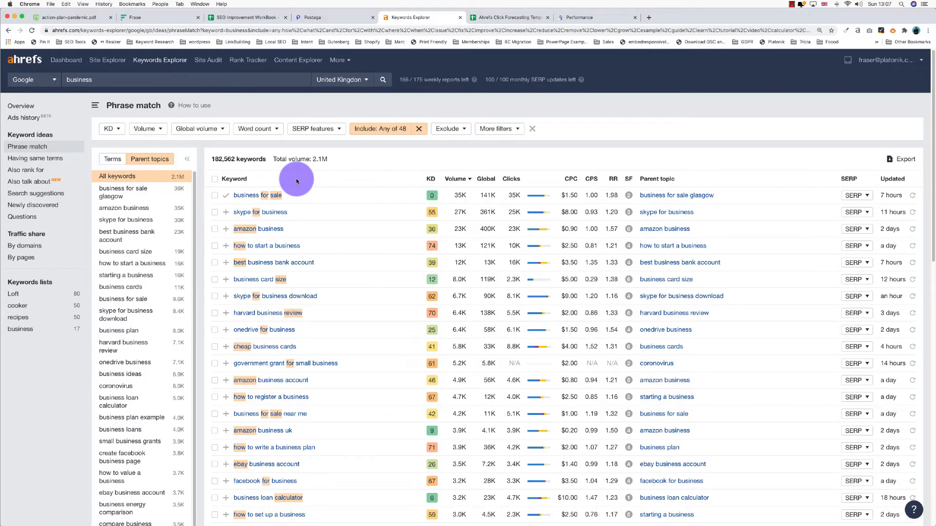
mouse_move(160, 262)
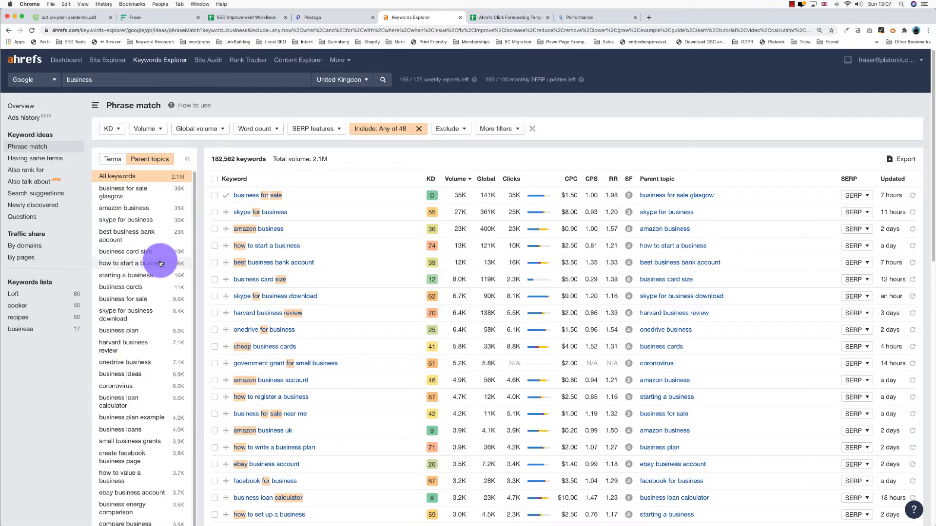
Save 'how to start a business' keywords into a new list named 'new business'.
left_click(132, 263)
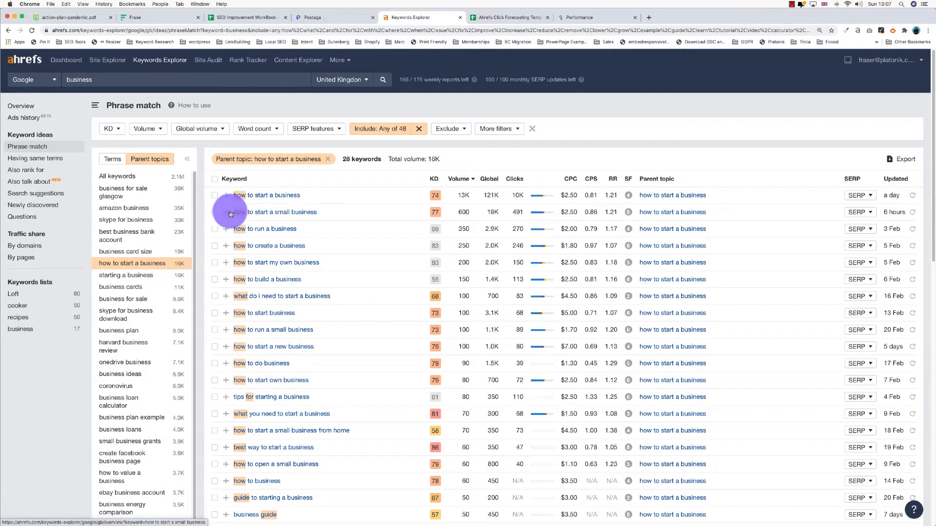
left_click(214, 195)
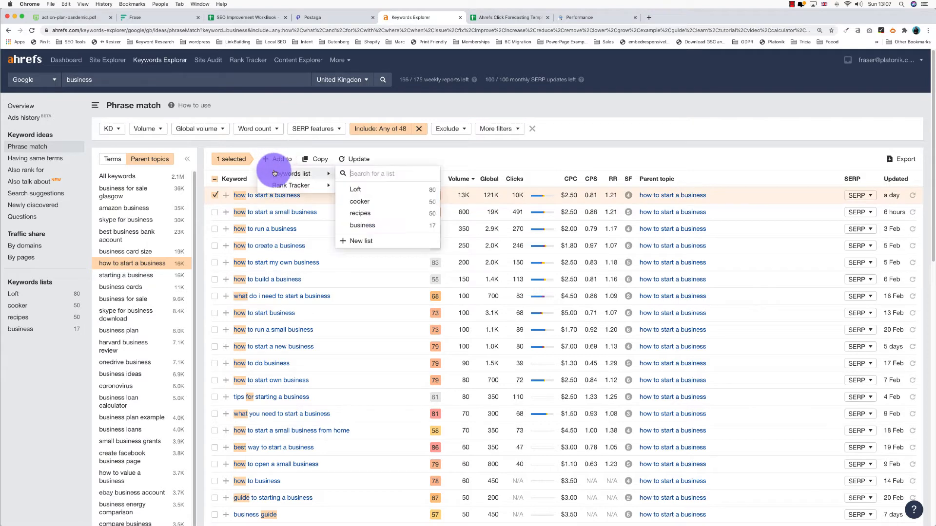
mouse_move(361, 241)
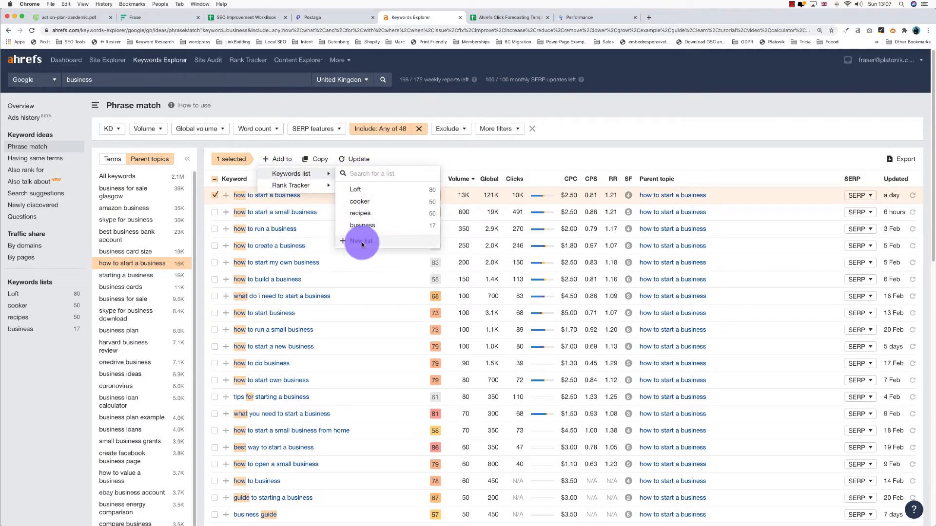
left_click(360, 241)
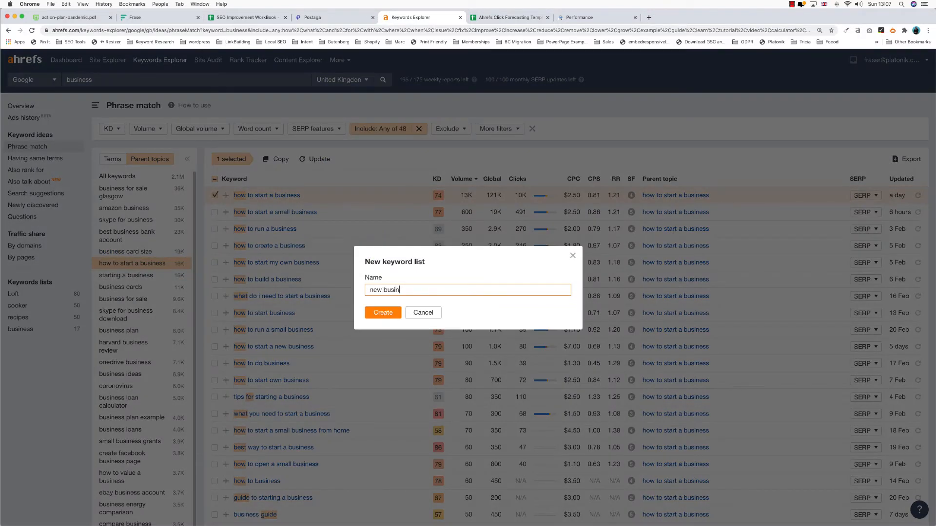
left_click(382, 312)
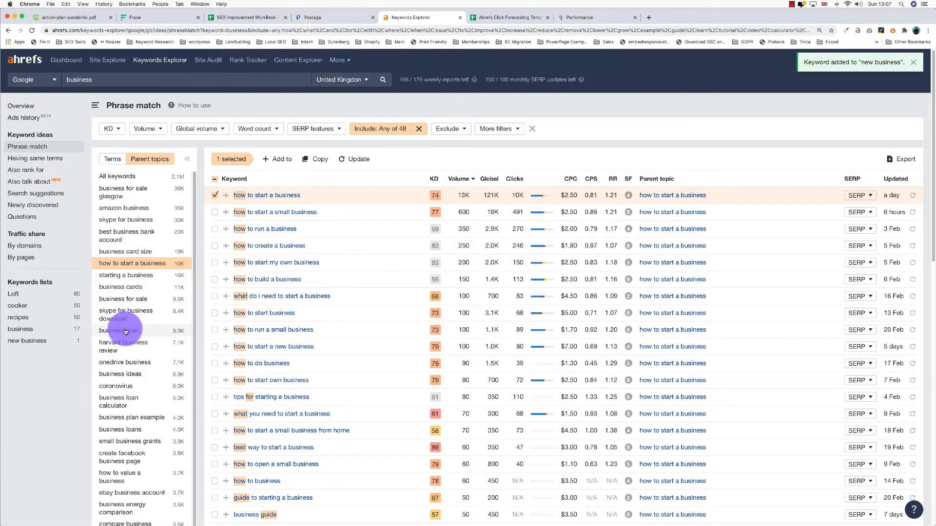
View the starting-a-business topic, then load the saved 17-keyword 'business' list.
left_click(118, 330)
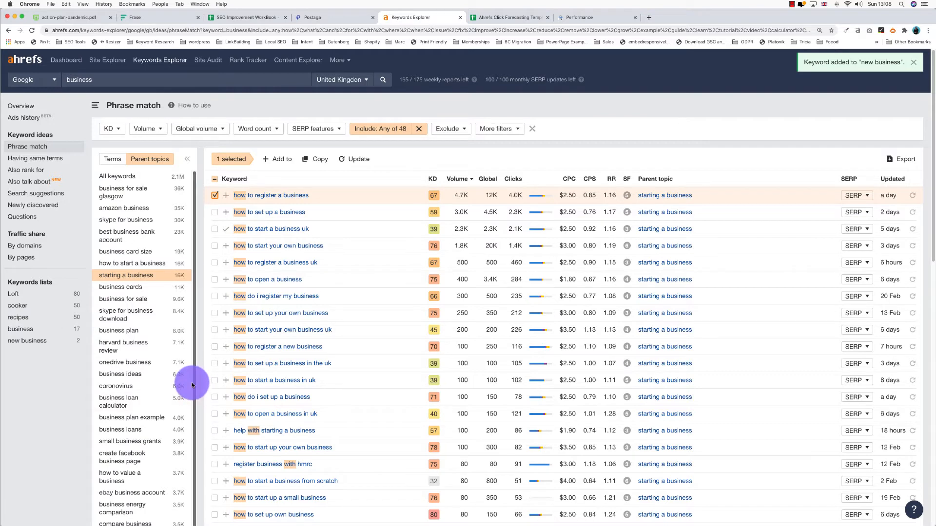
scroll("down", 3)
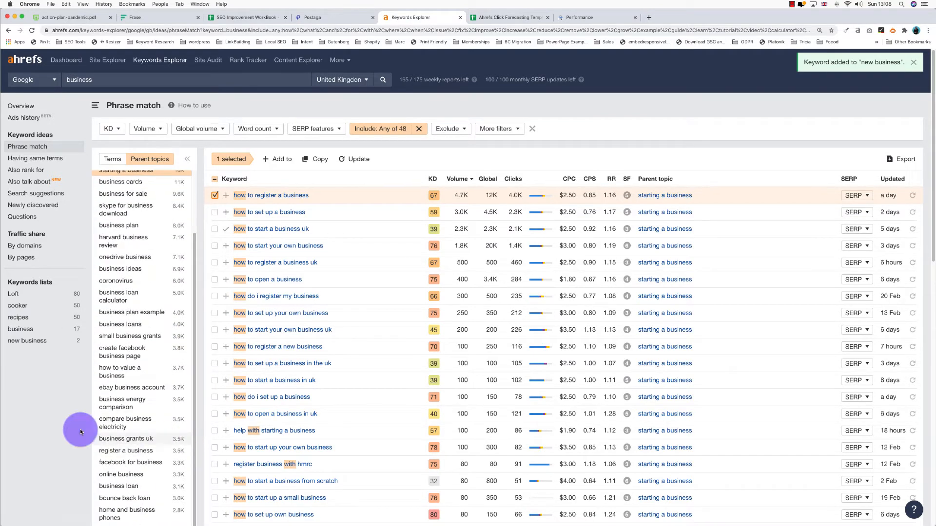
left_click(20, 328)
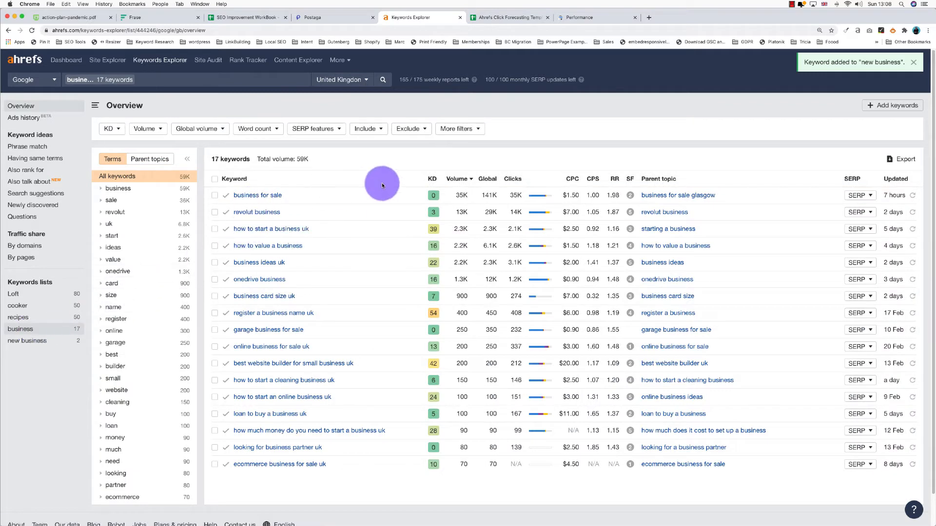
mouse_move(257, 195)
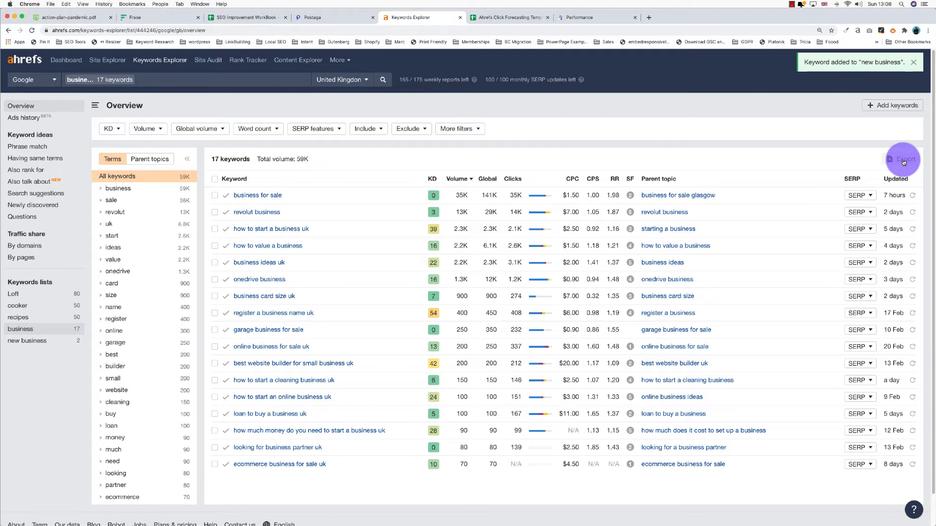
Export the first 17 rows as an Excel-encoded CSV and move to the forecasting template.
left_click(904, 159)
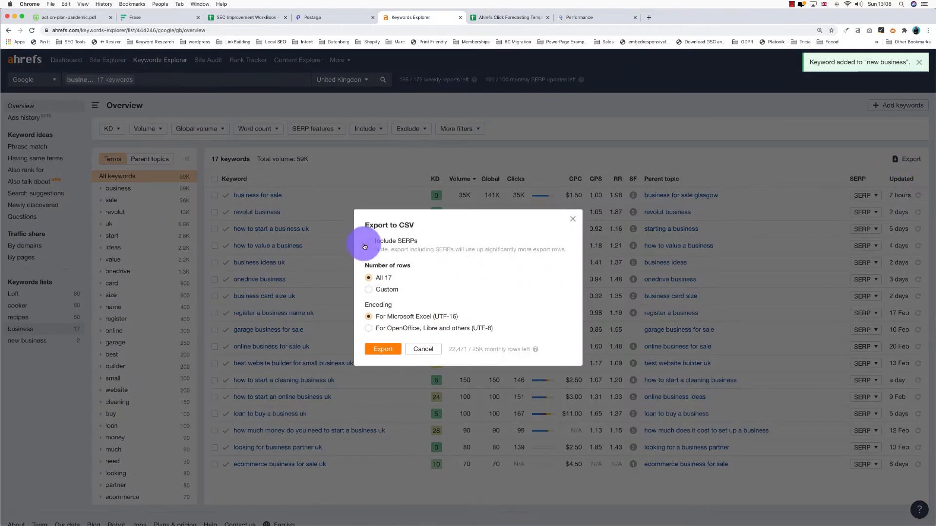
left_click(369, 241)
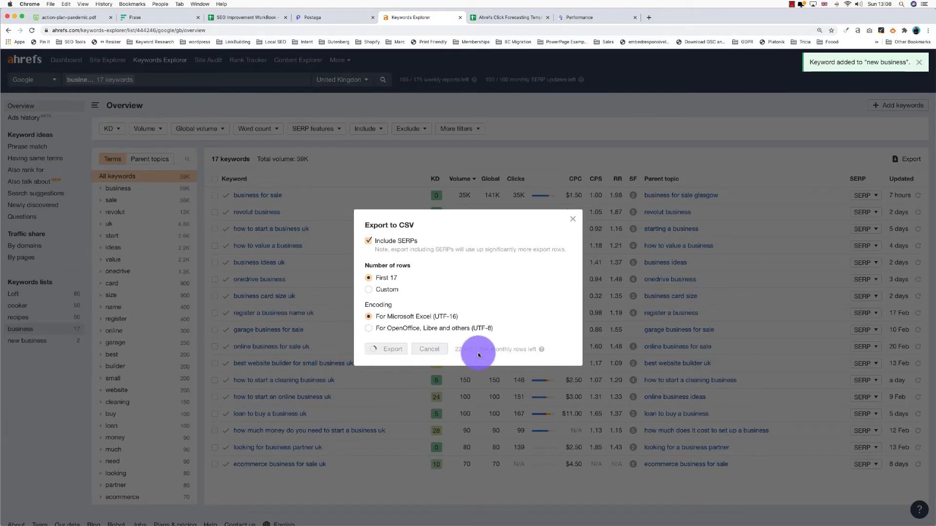
left_click(391, 349)
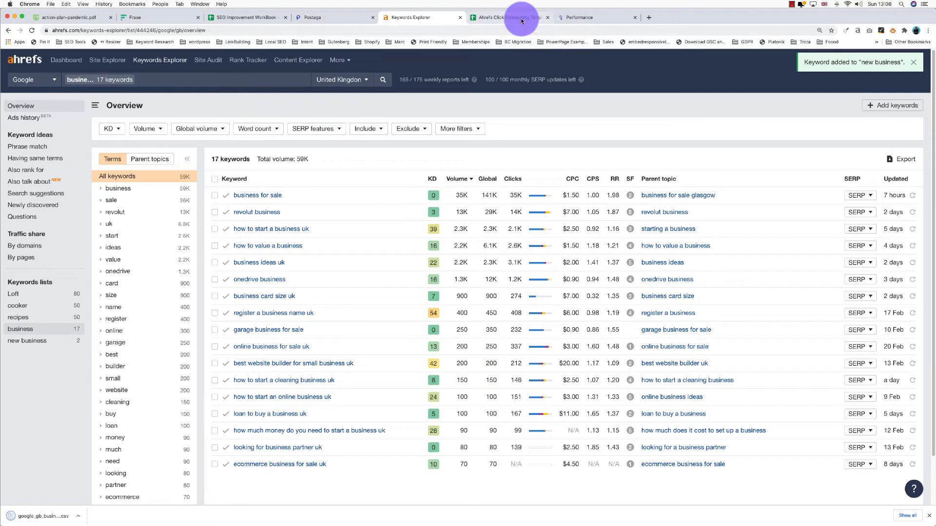
left_click(504, 18)
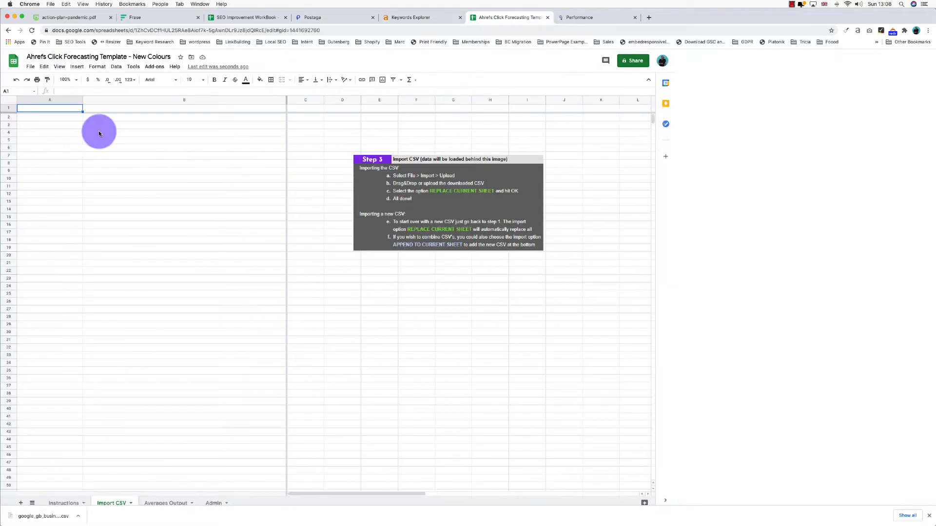
Import the keyword CSV replacing the Import CSV sheet, then view Averages Output.
left_click(30, 67)
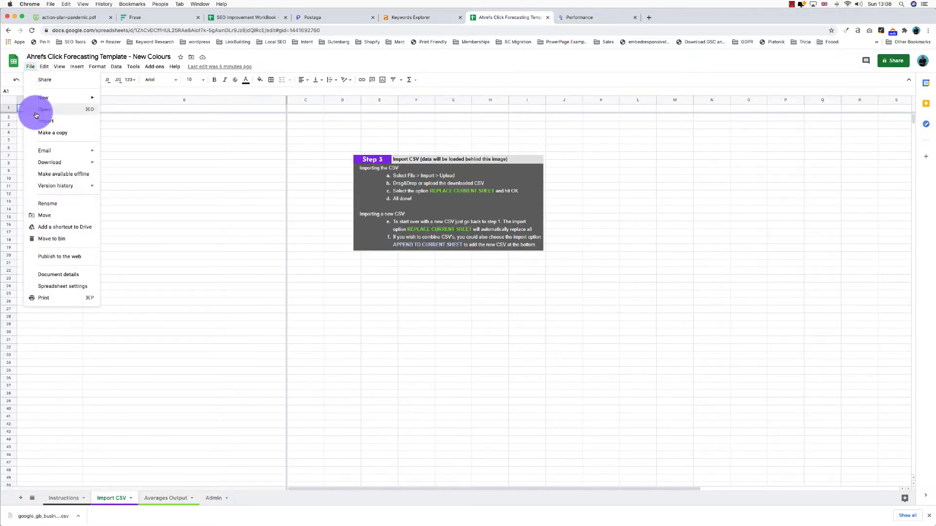
left_click(46, 121)
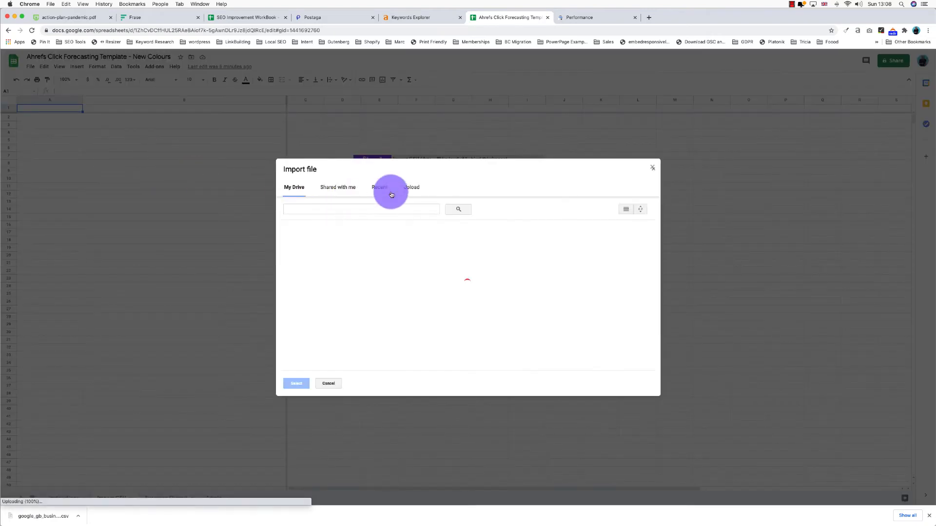
left_click(411, 187)
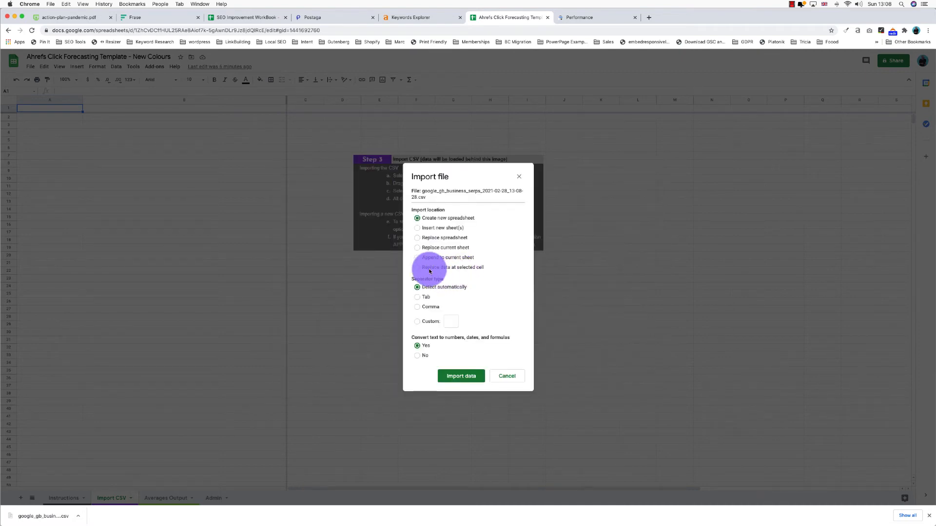
left_click(460, 377)
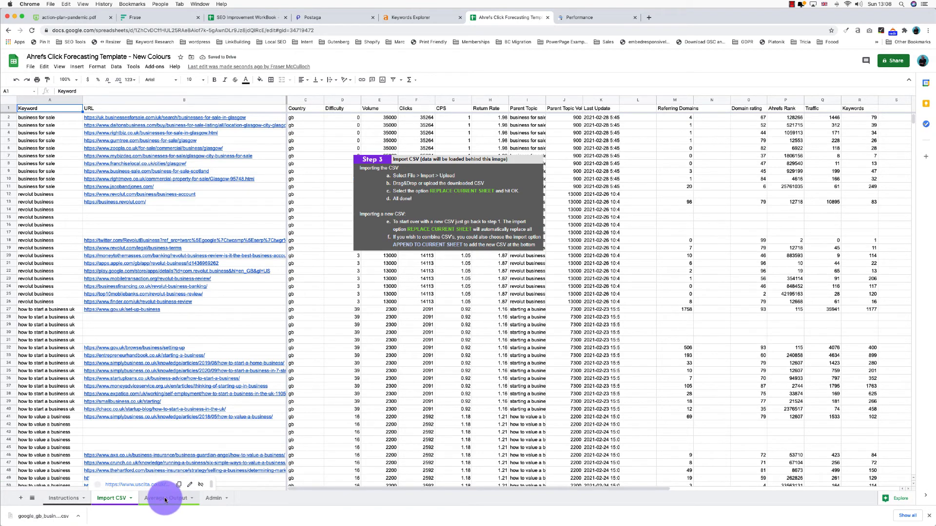
left_click(166, 498)
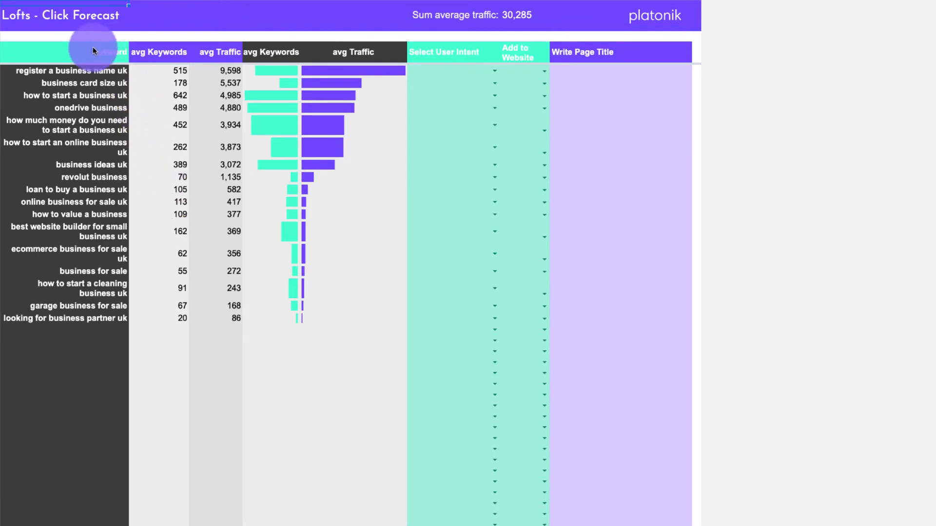
mouse_move(76, 73)
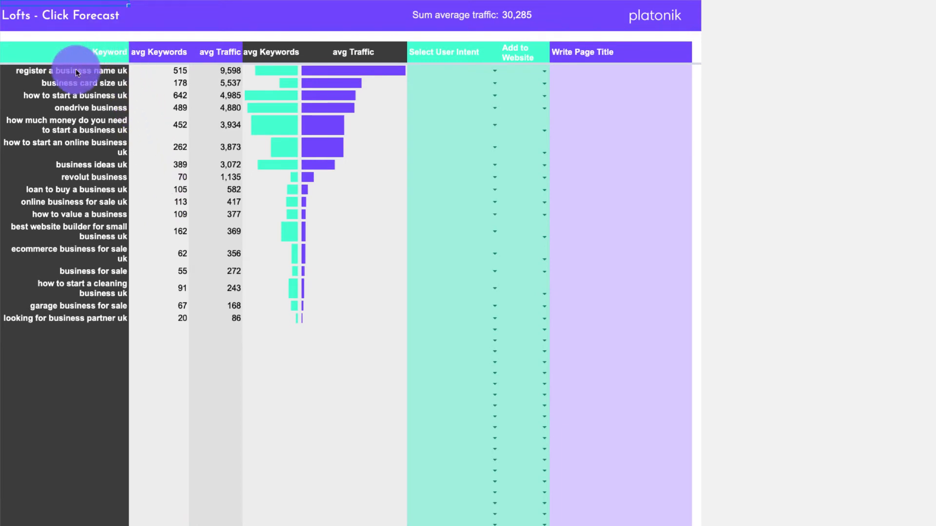
mouse_move(119, 76)
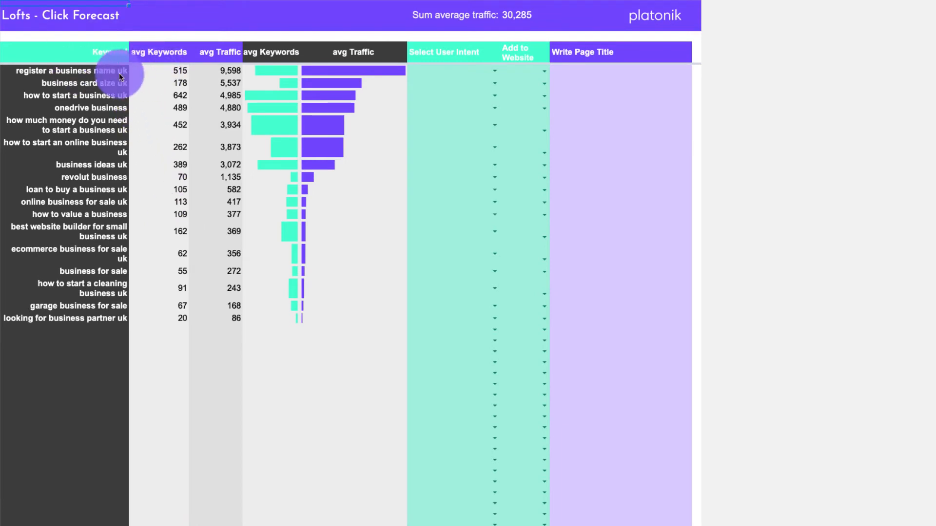
mouse_move(214, 79)
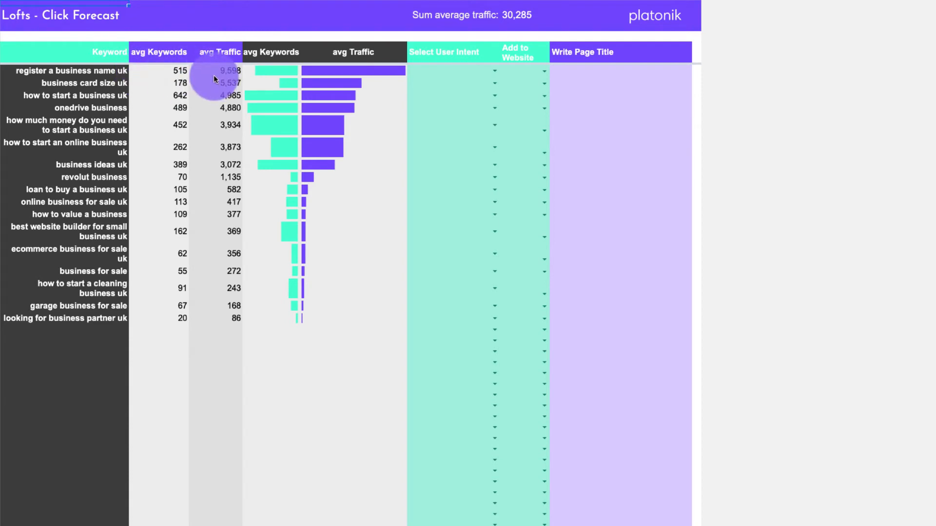
mouse_move(318, 99)
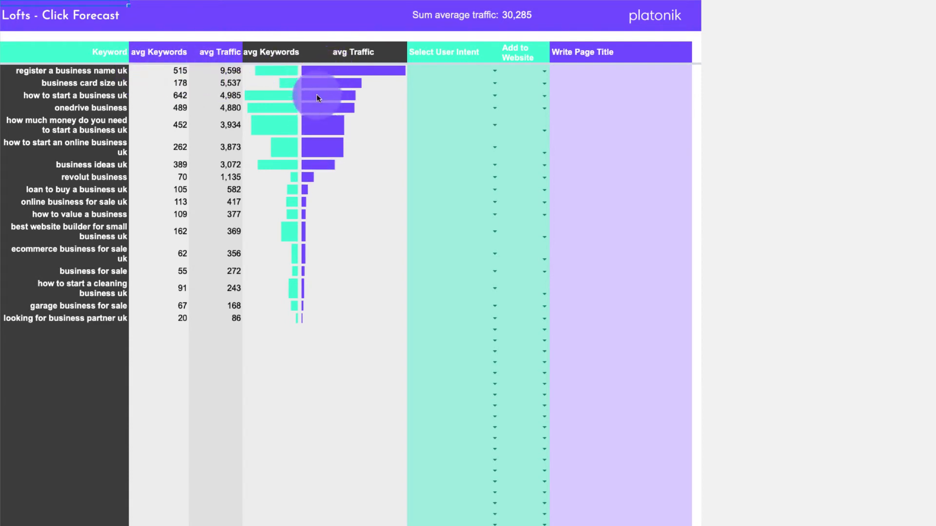
mouse_move(527, 24)
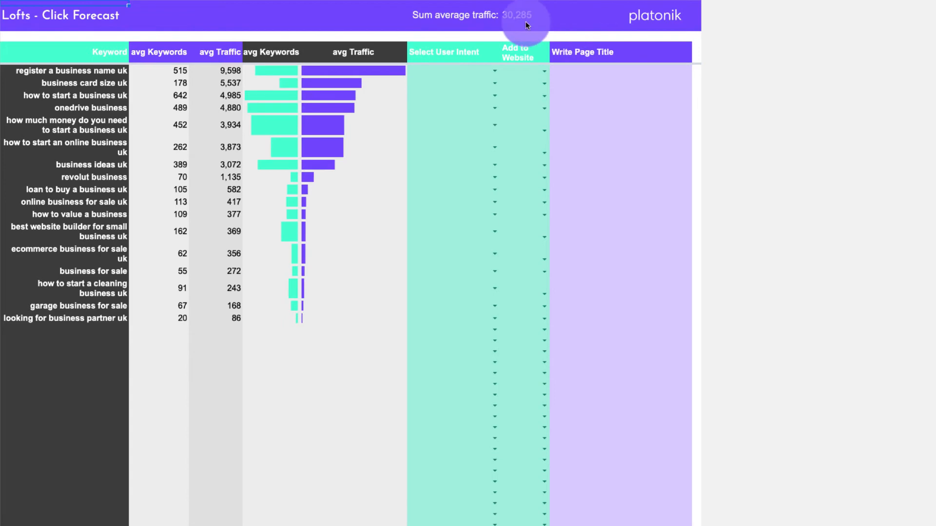
mouse_move(525, 23)
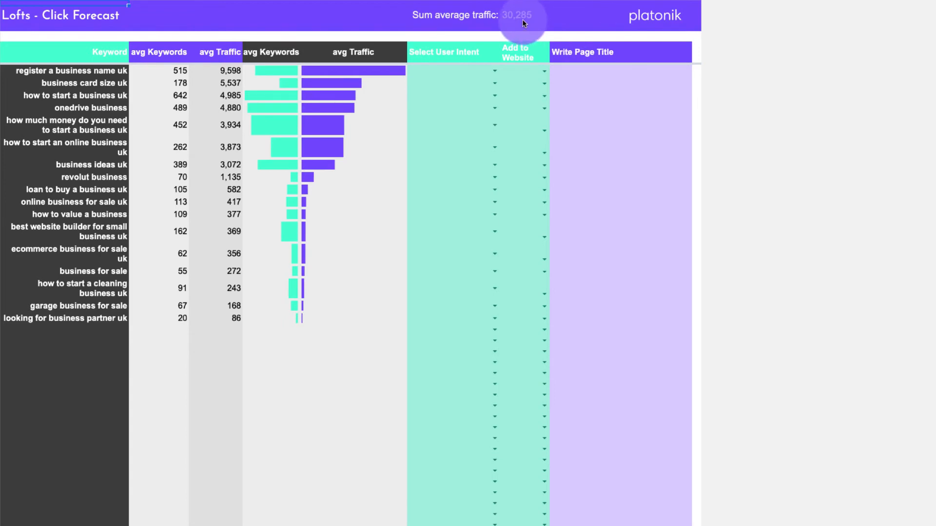
mouse_move(448, 79)
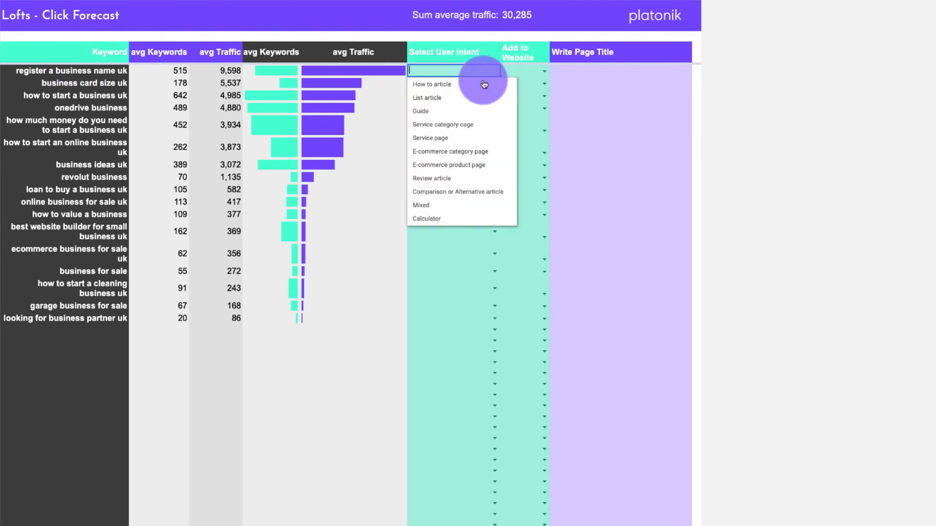
Set both keywords' intent to Guide and Add to Website to YES.
left_click(419, 110)
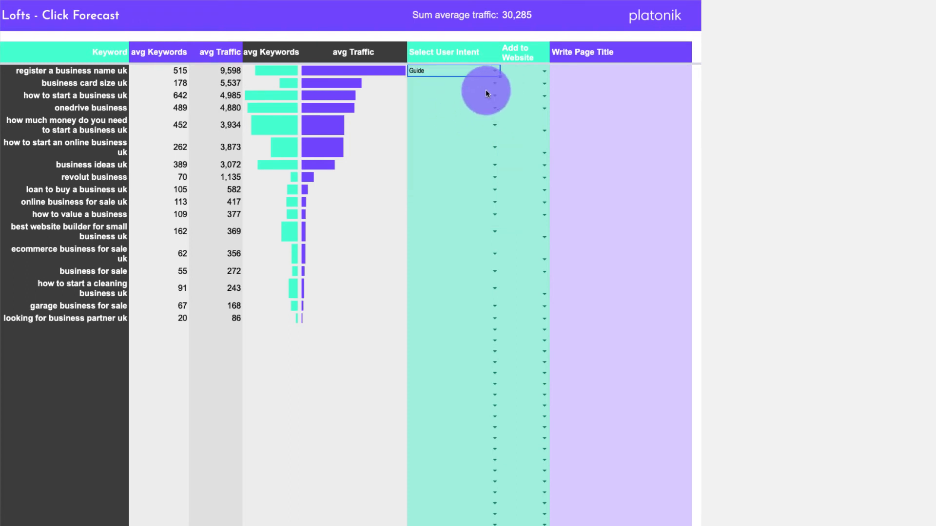
mouse_move(543, 71)
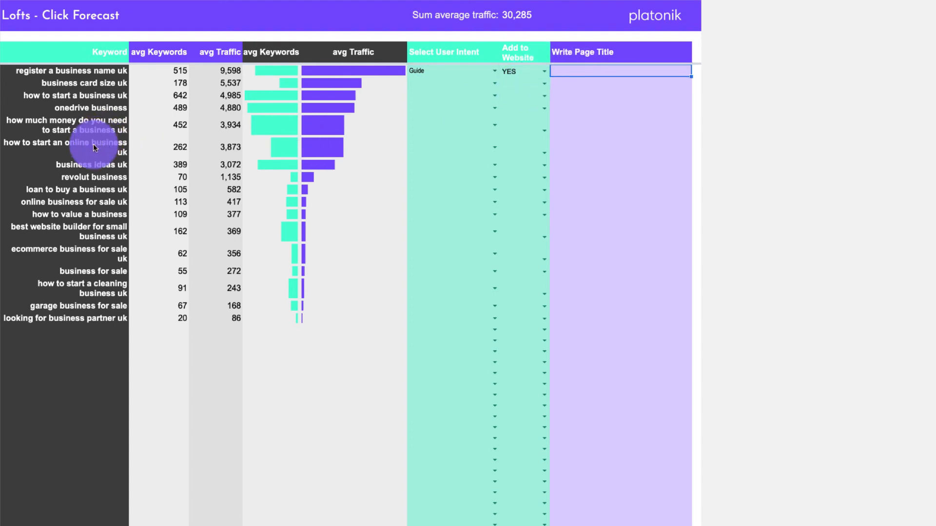
left_click(451, 147)
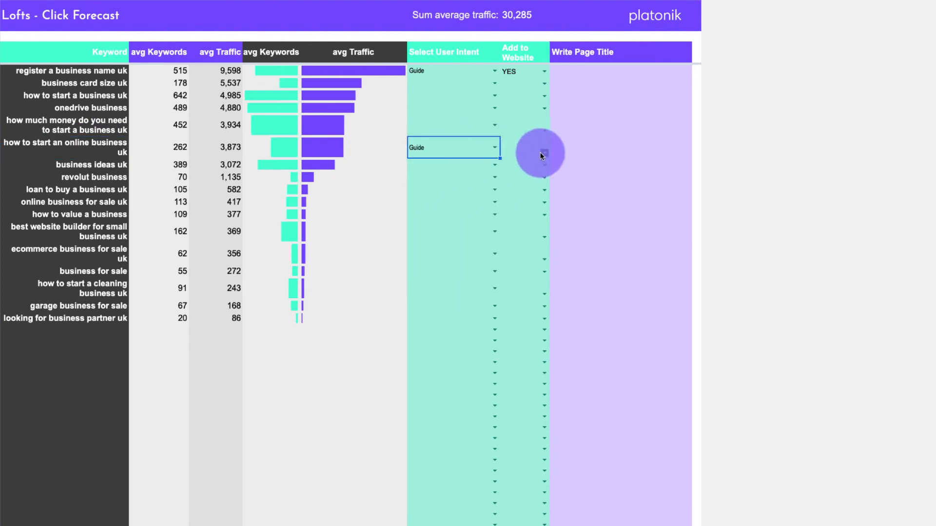
left_click(525, 147)
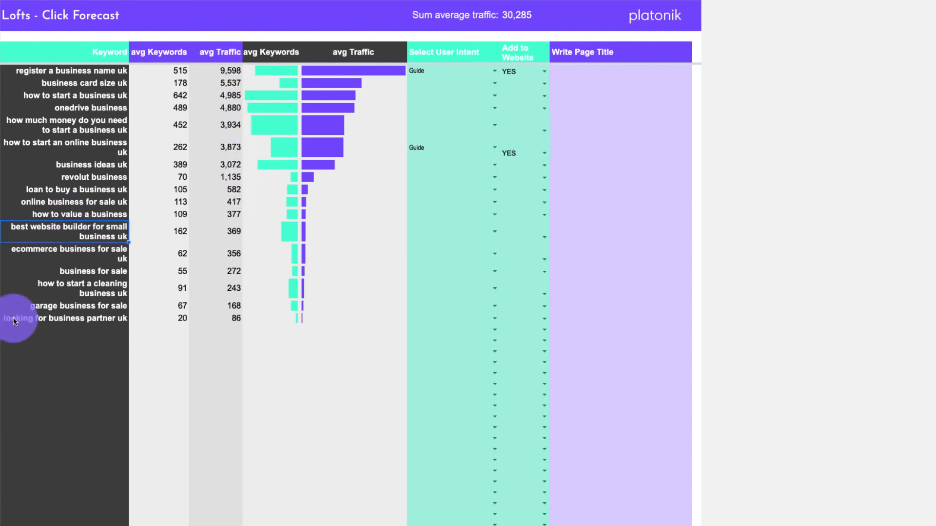
mouse_move(533, 24)
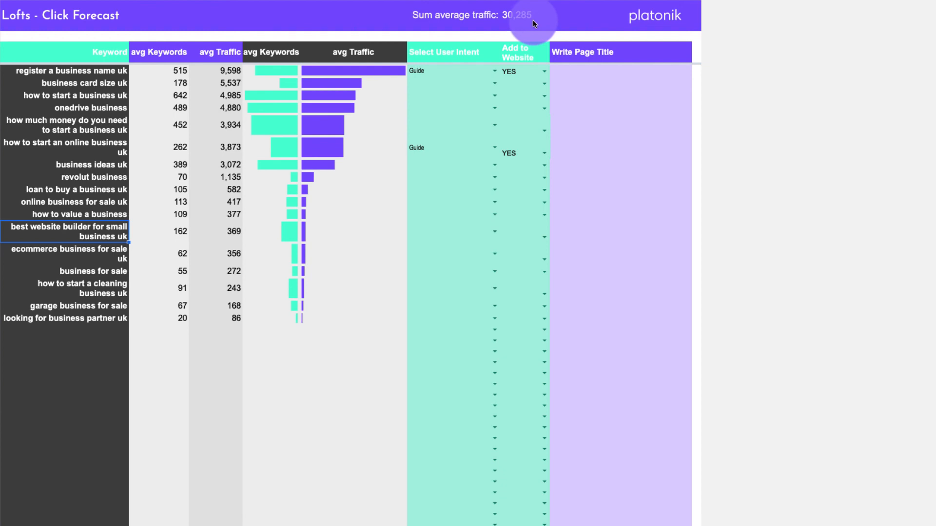